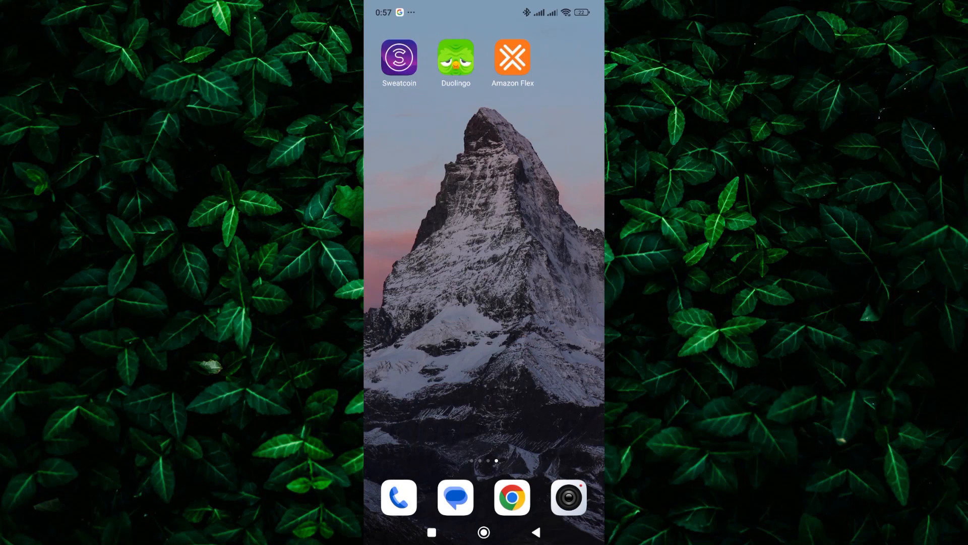
- Swipe the home screen left to bring the next page of app icons into view
click(512, 58)
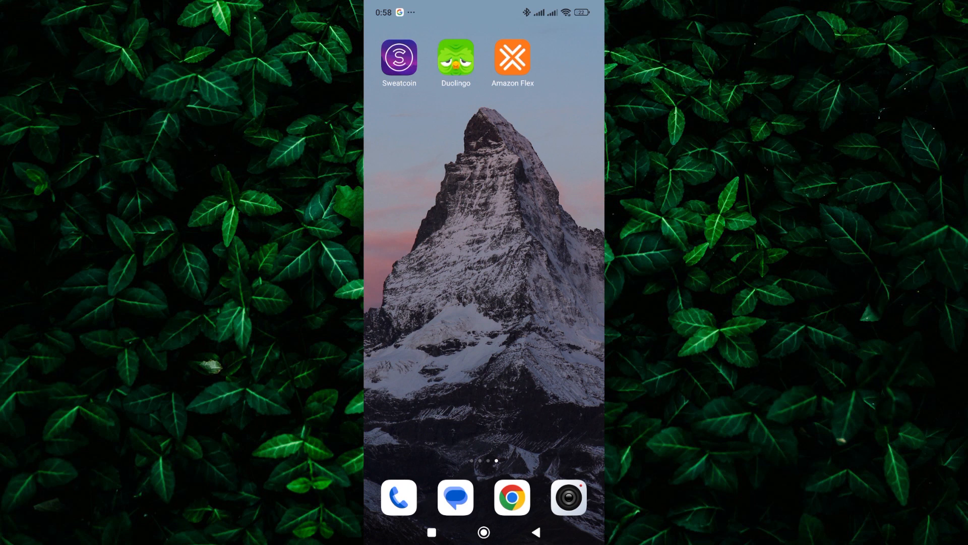
scroll(left, 3)
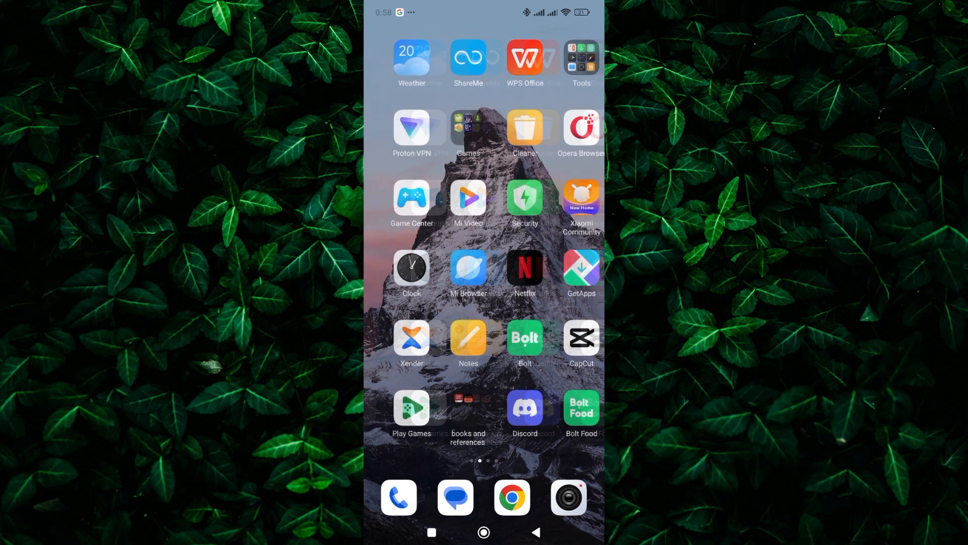
scroll(left, 3)
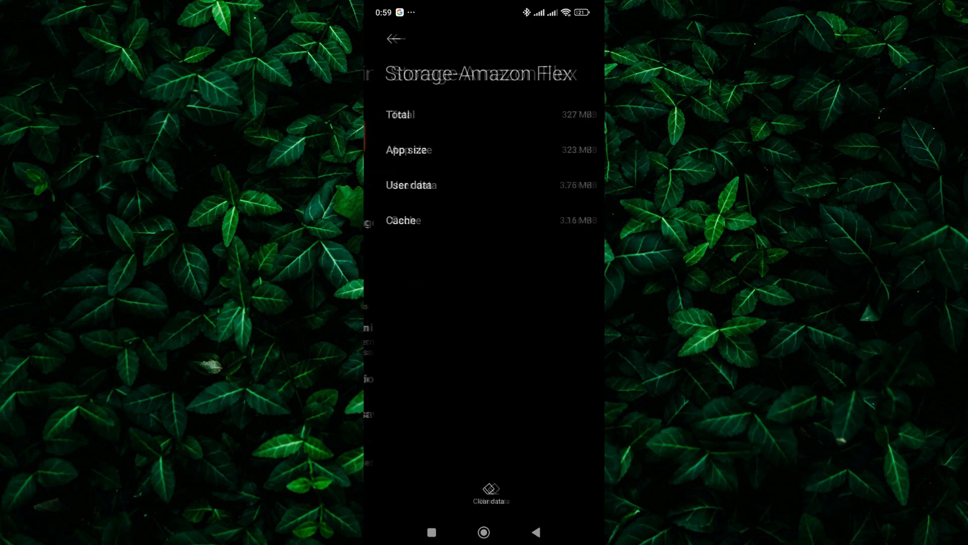
- Clear only Amazon Flex's cache, confirm with OK, and return to its App info page
click(491, 490)
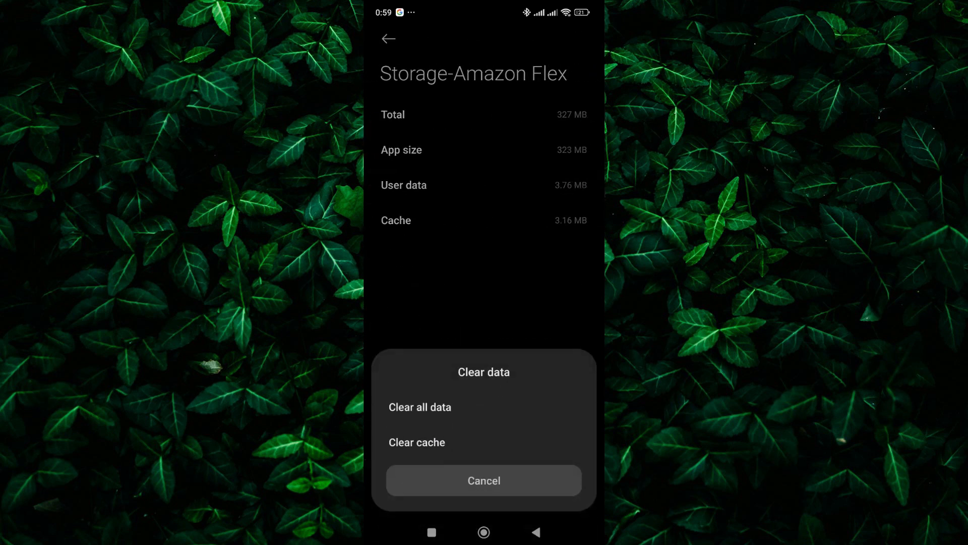
click(416, 441)
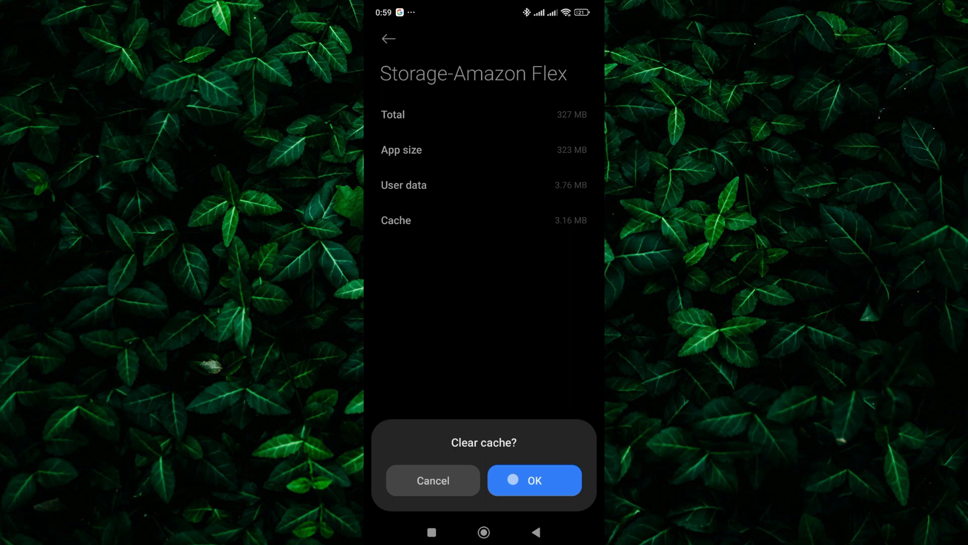
click(534, 480)
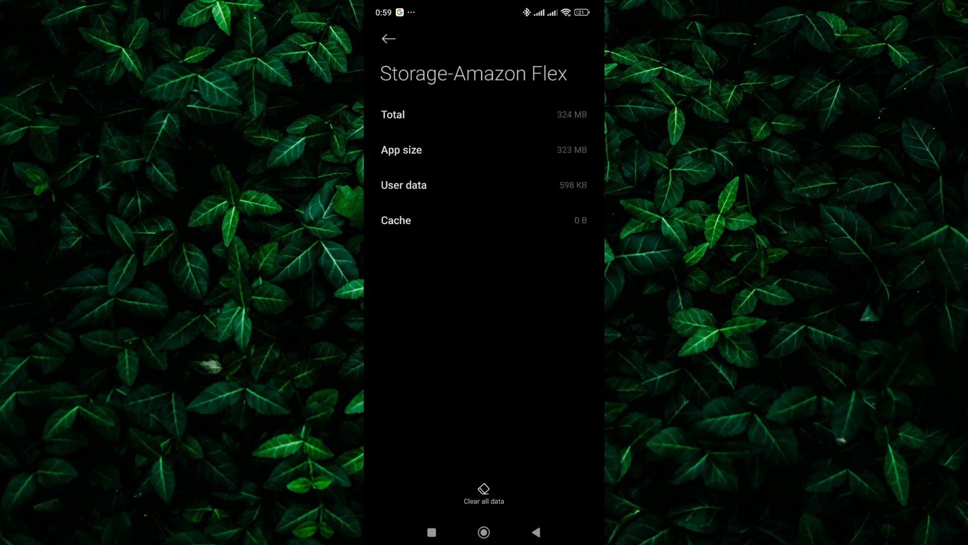
click(387, 39)
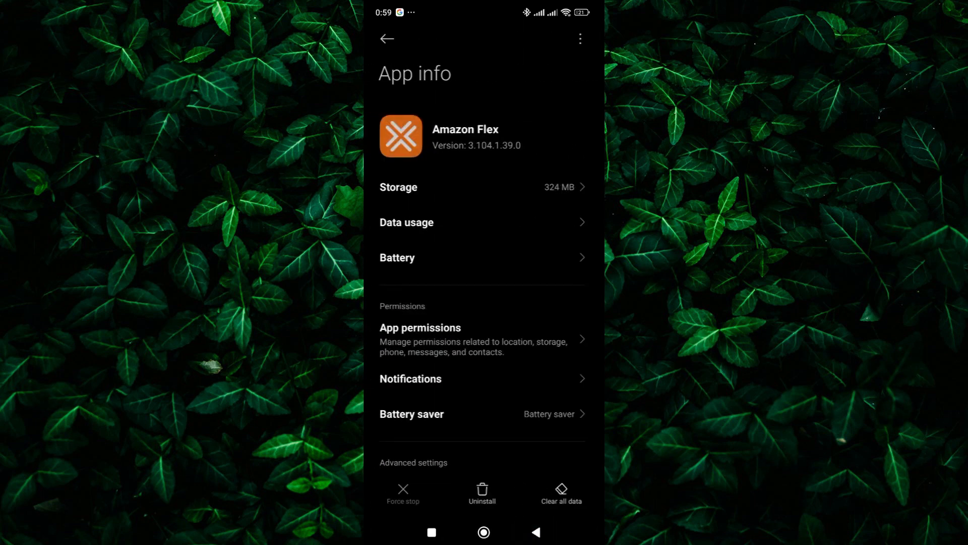